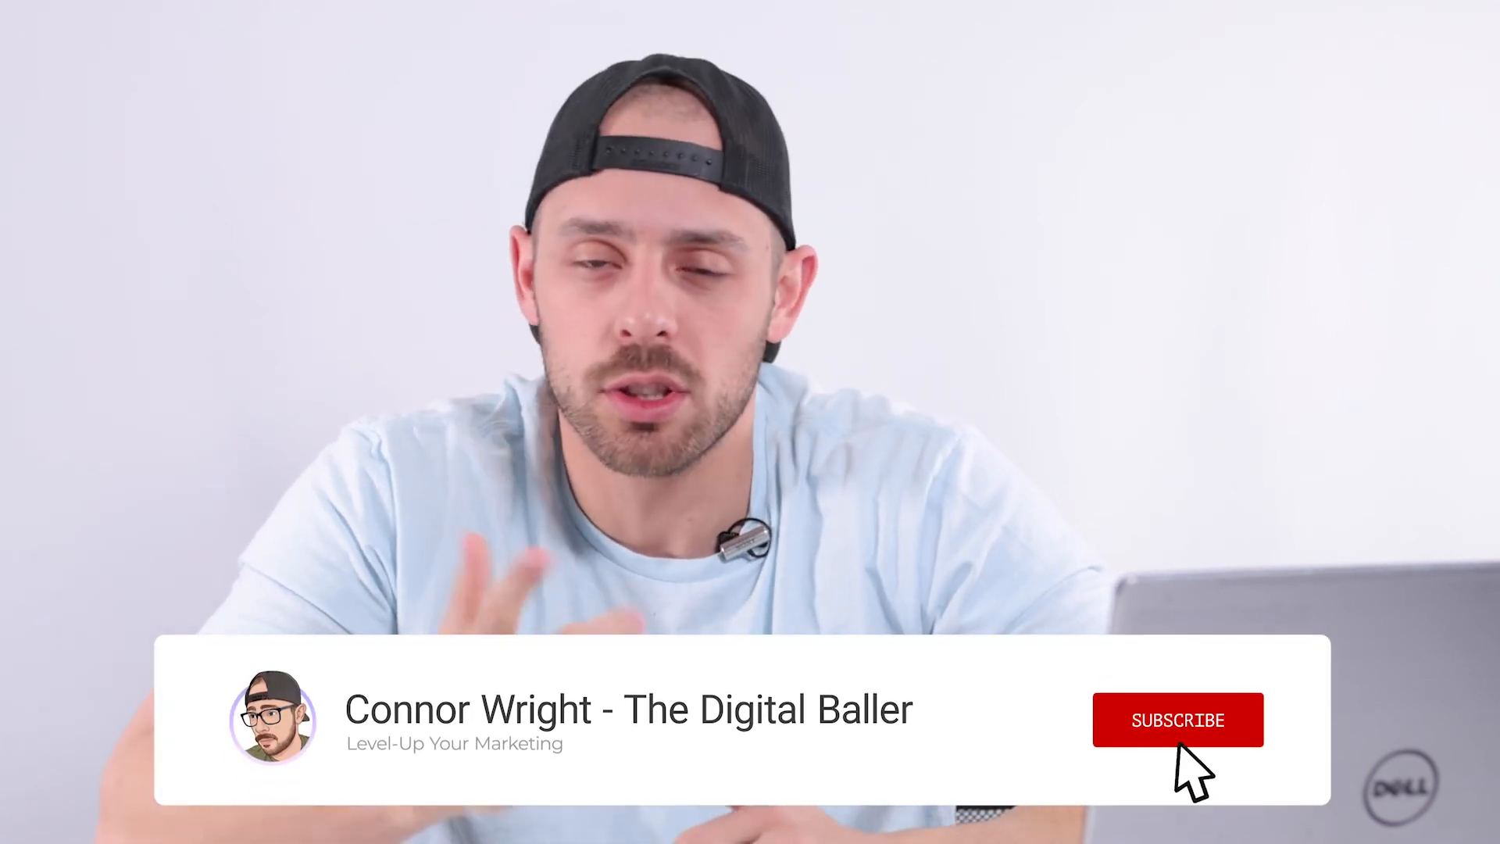
click(1178, 720)
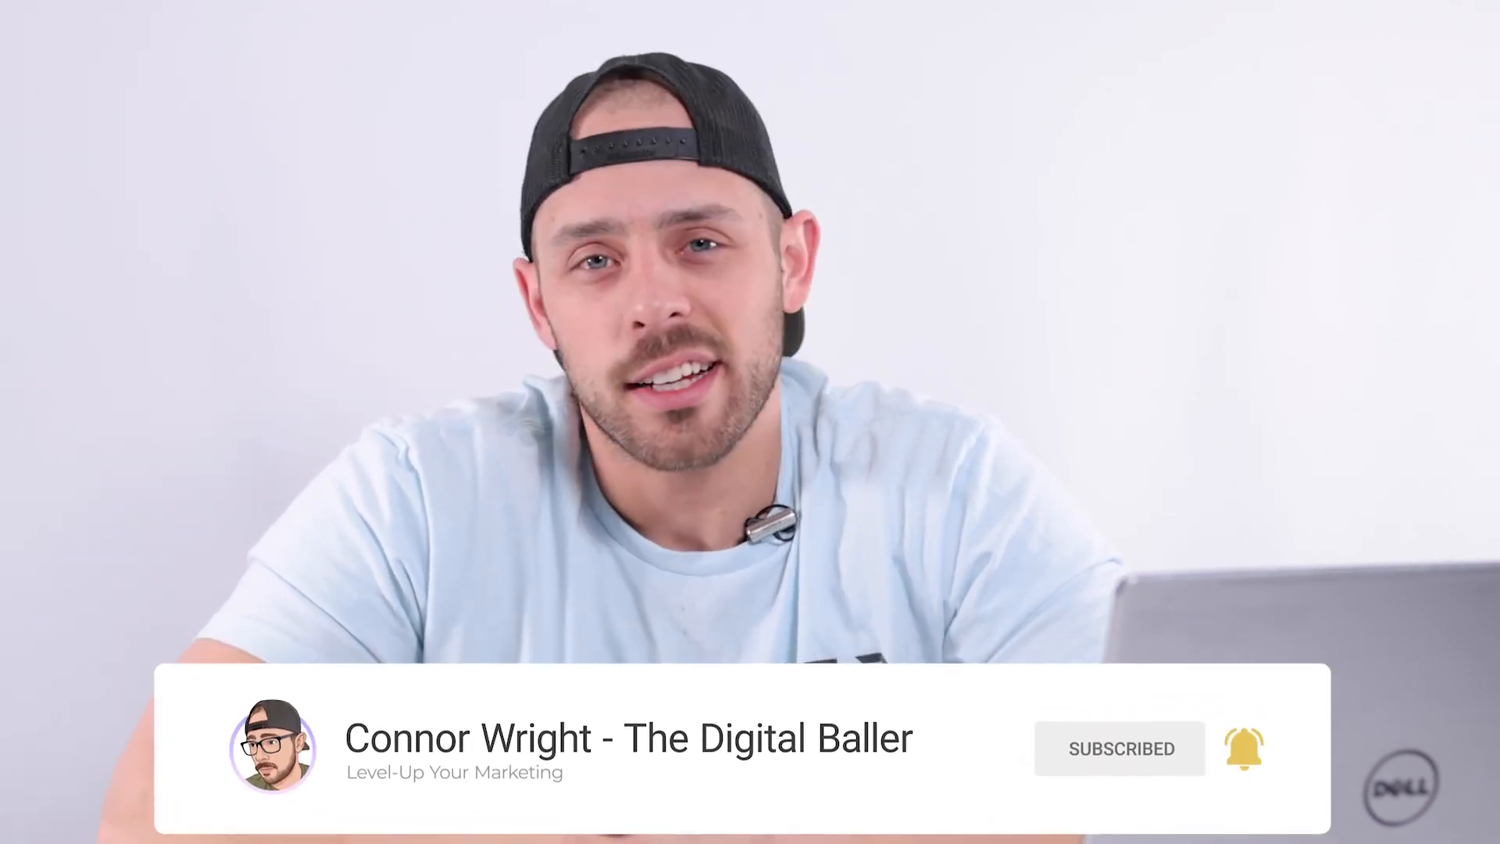